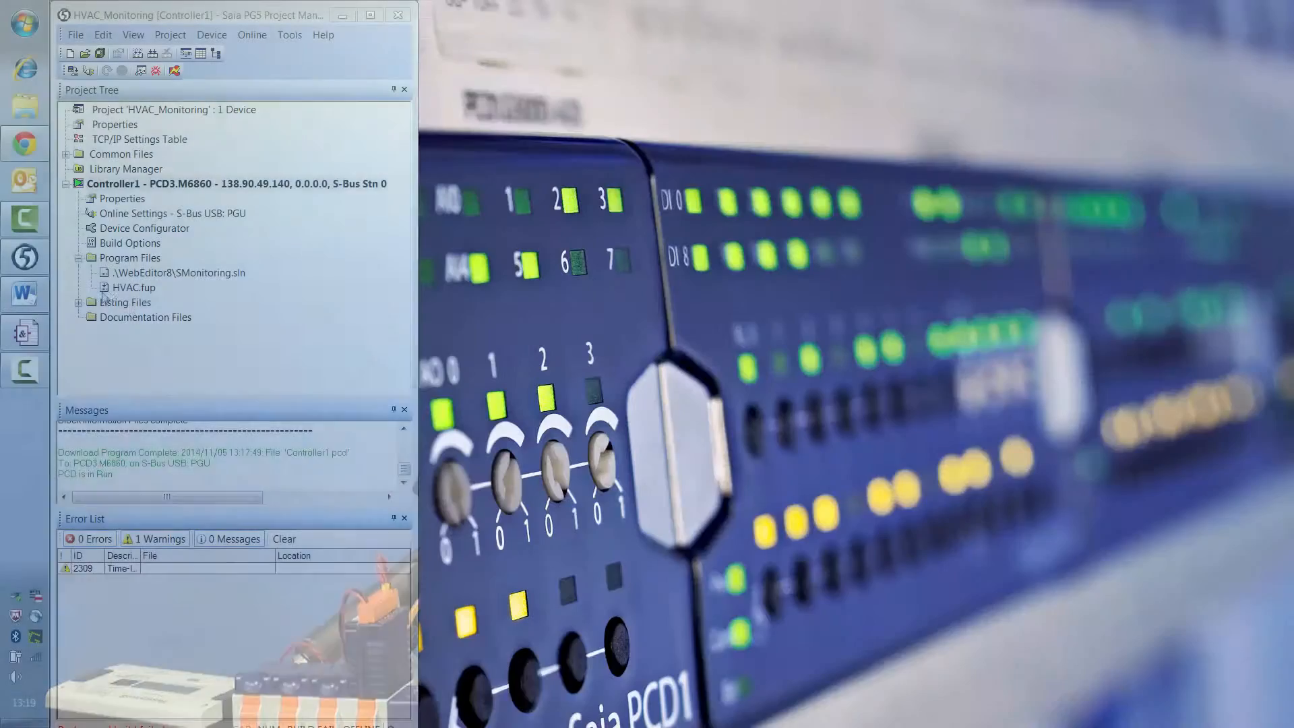
Step: Open the HVAC.fup program file from the project tree in the Fupla Editor
double_click(133, 287)
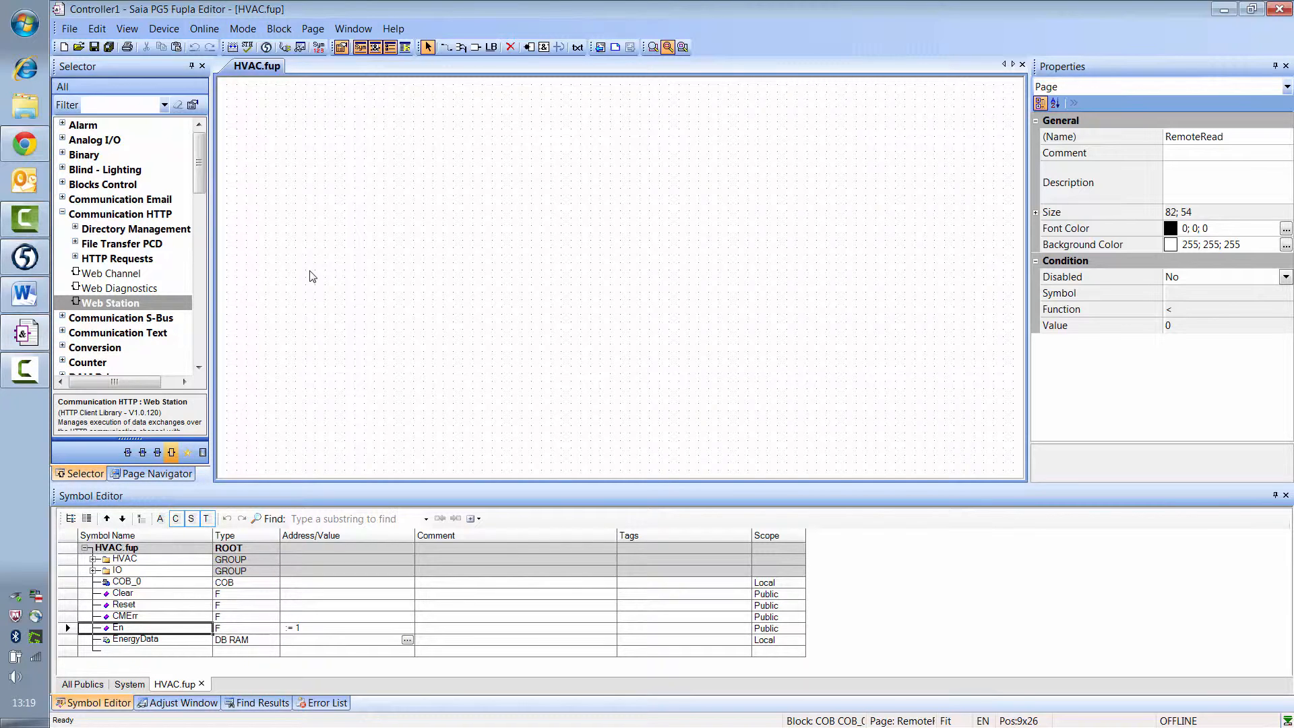
mouse_move(416, 275)
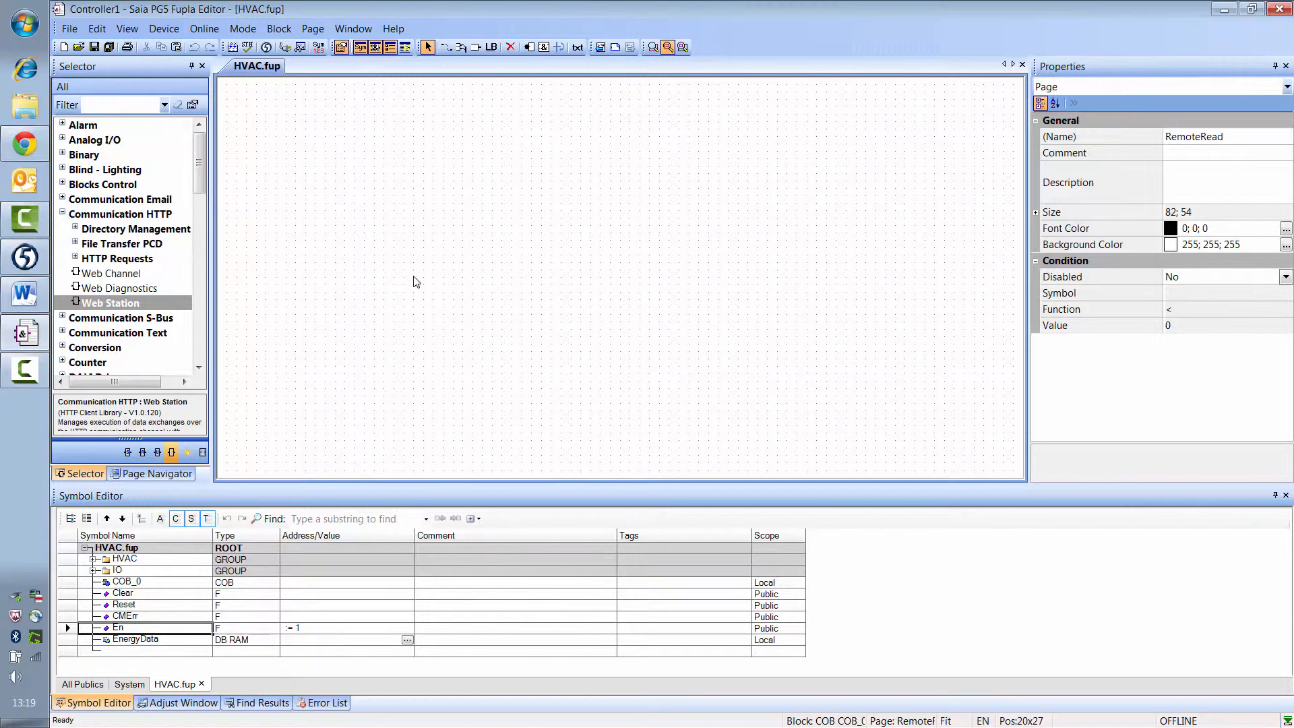
mouse_move(265, 273)
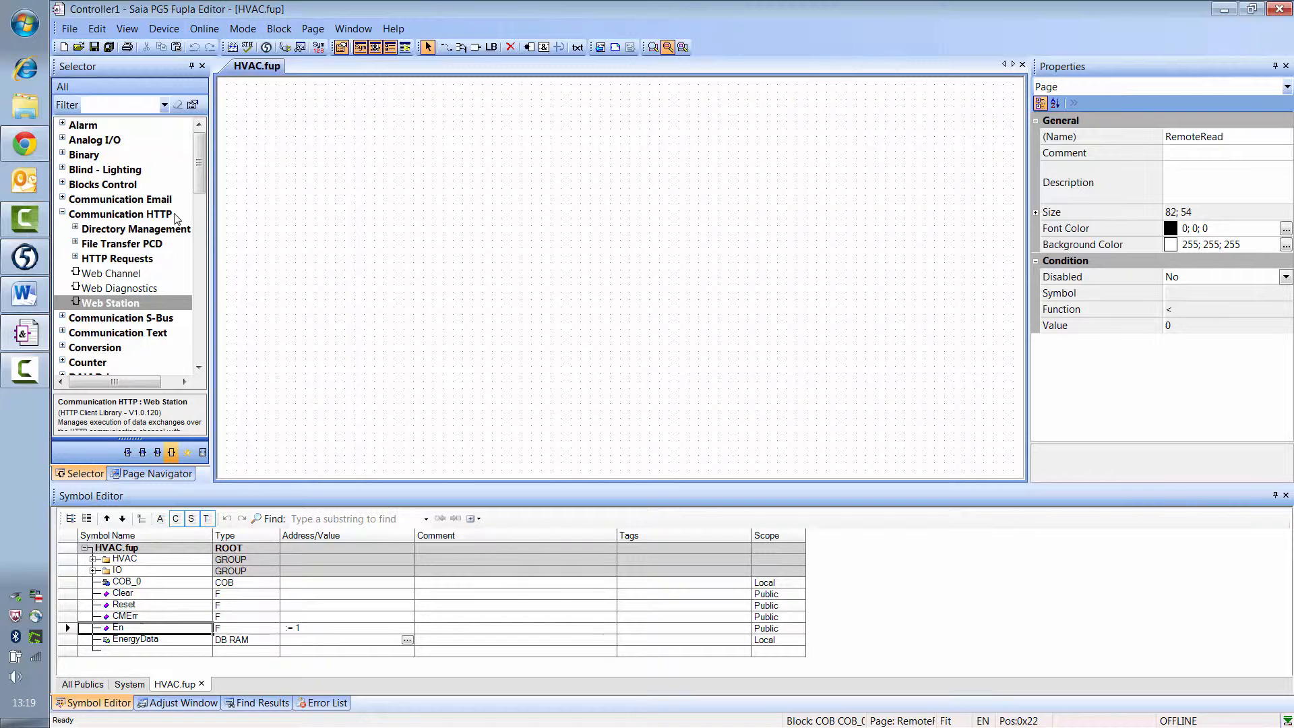
Step: Pick the Web Channel FBox from the Communication HTTP library group
click(112, 274)
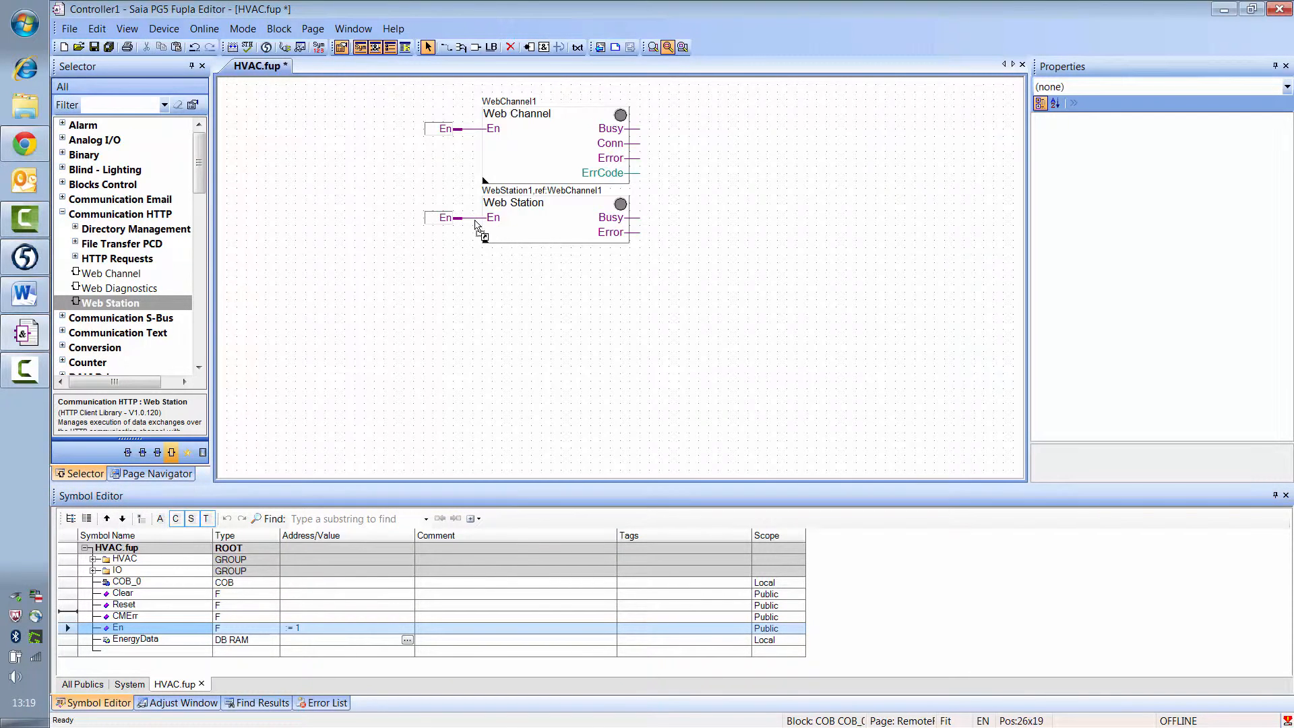
Step: Set the Web Station to a specified remote IP address of 138.90.49.140
click(544, 217)
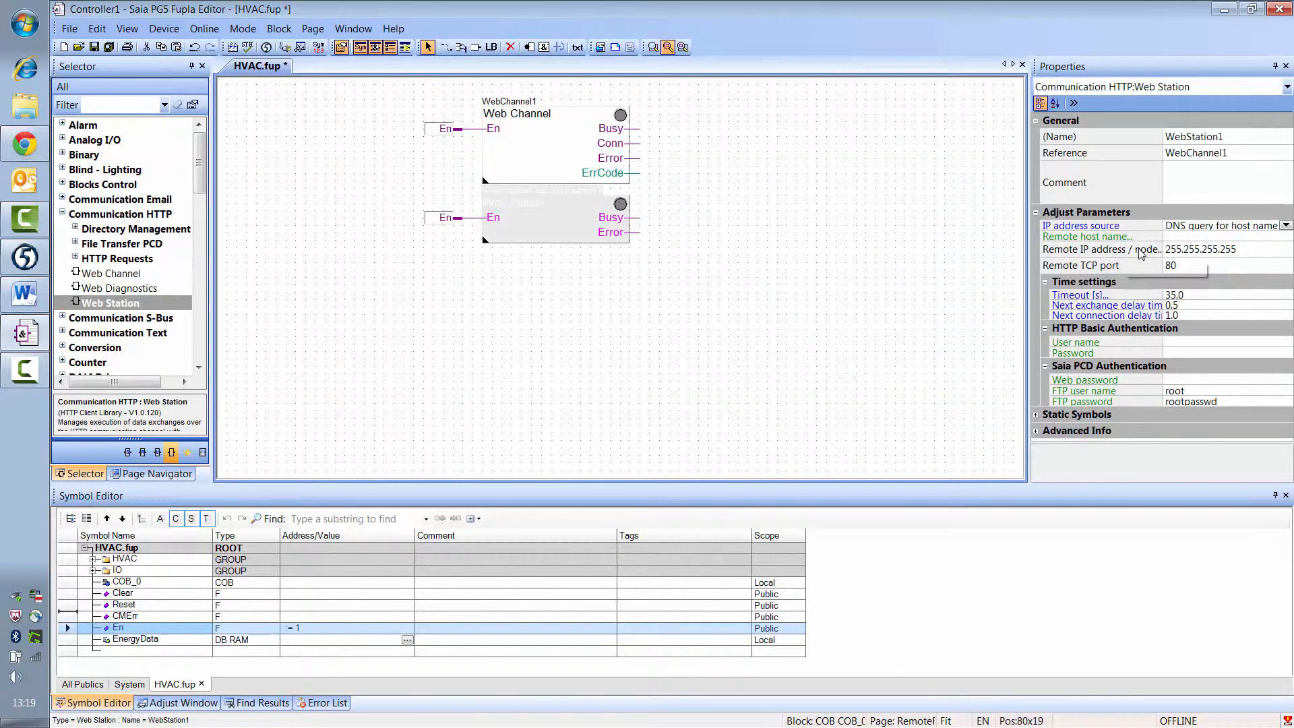
click(1081, 225)
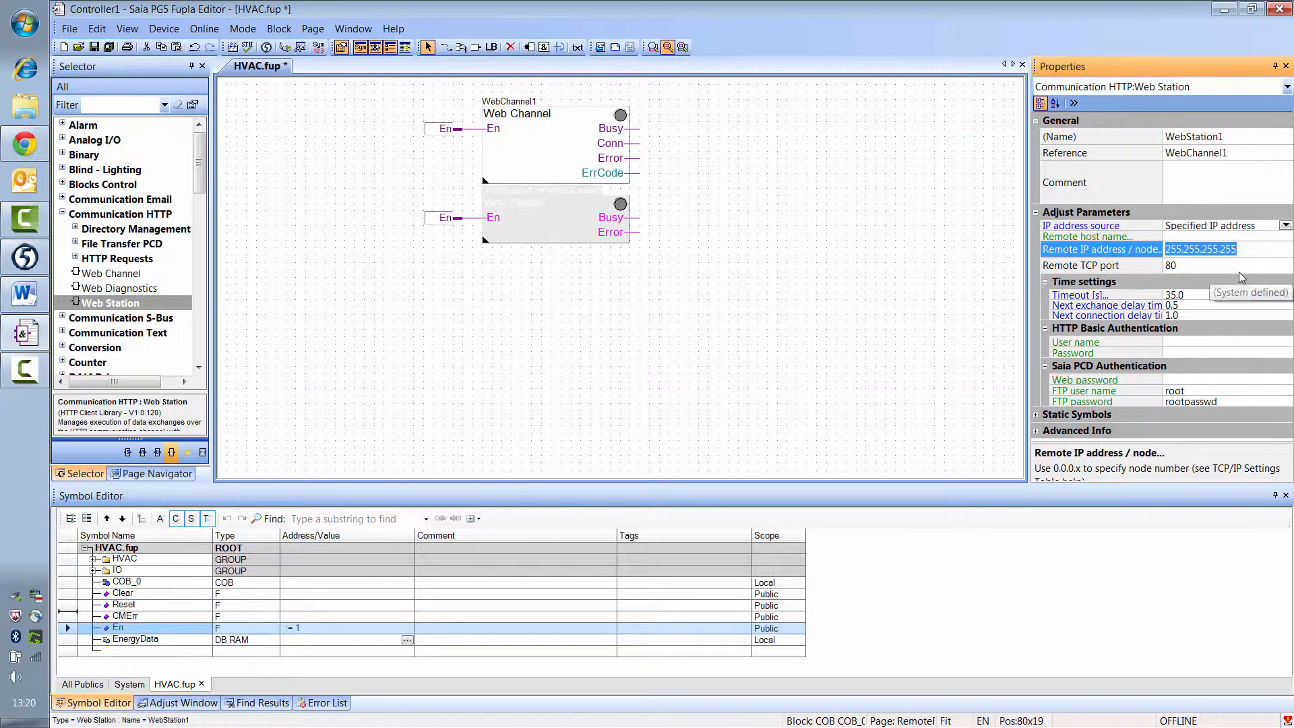
text(138.90.49)
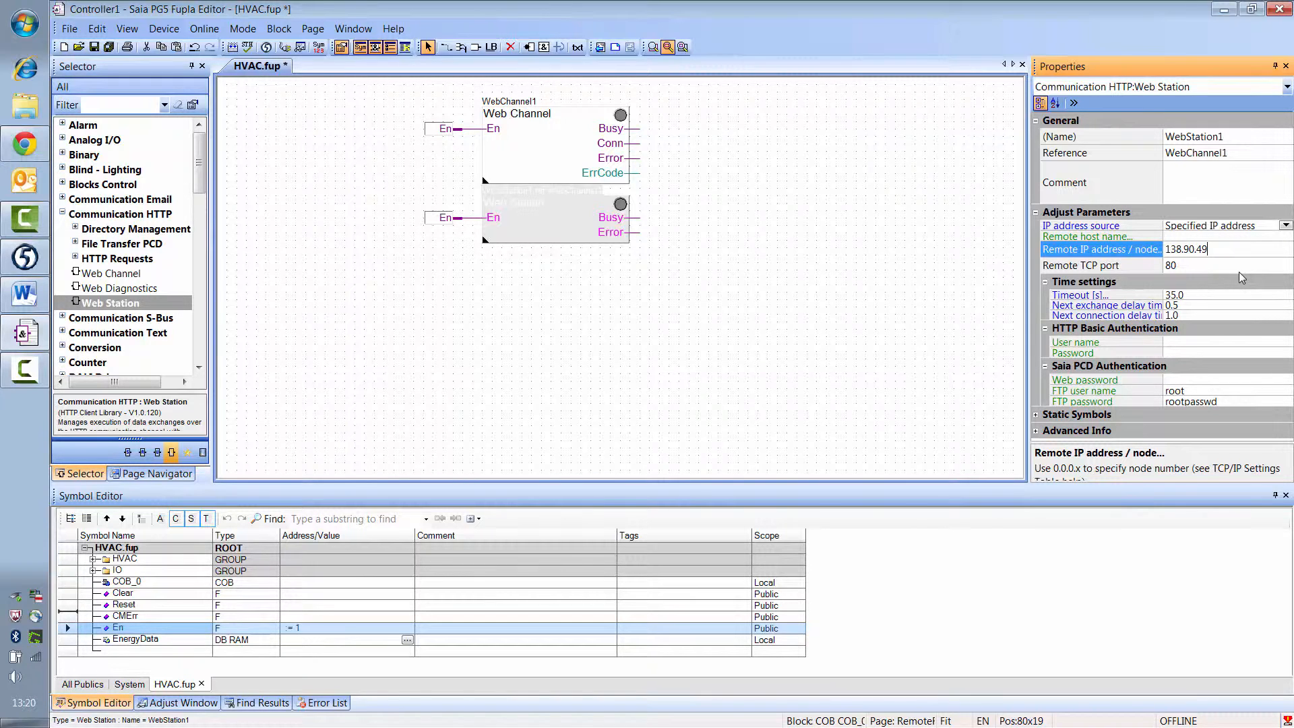
text(.140)
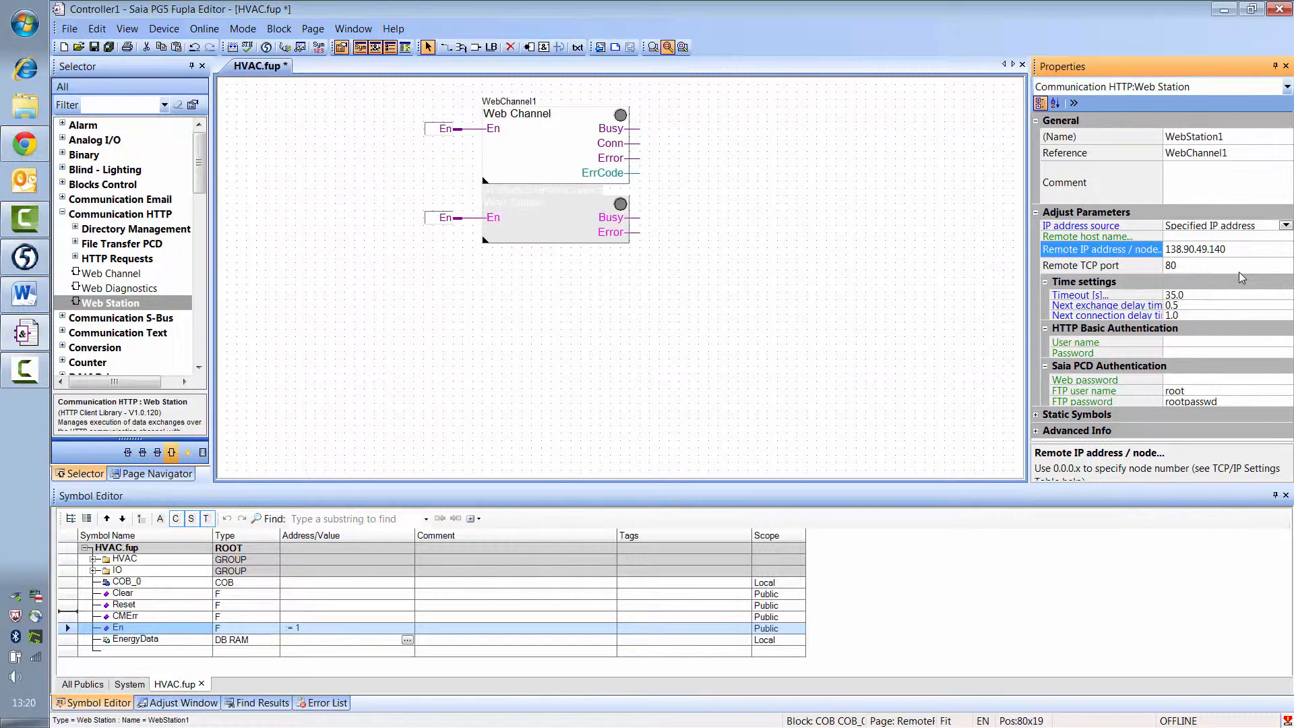
mouse_move(1205, 347)
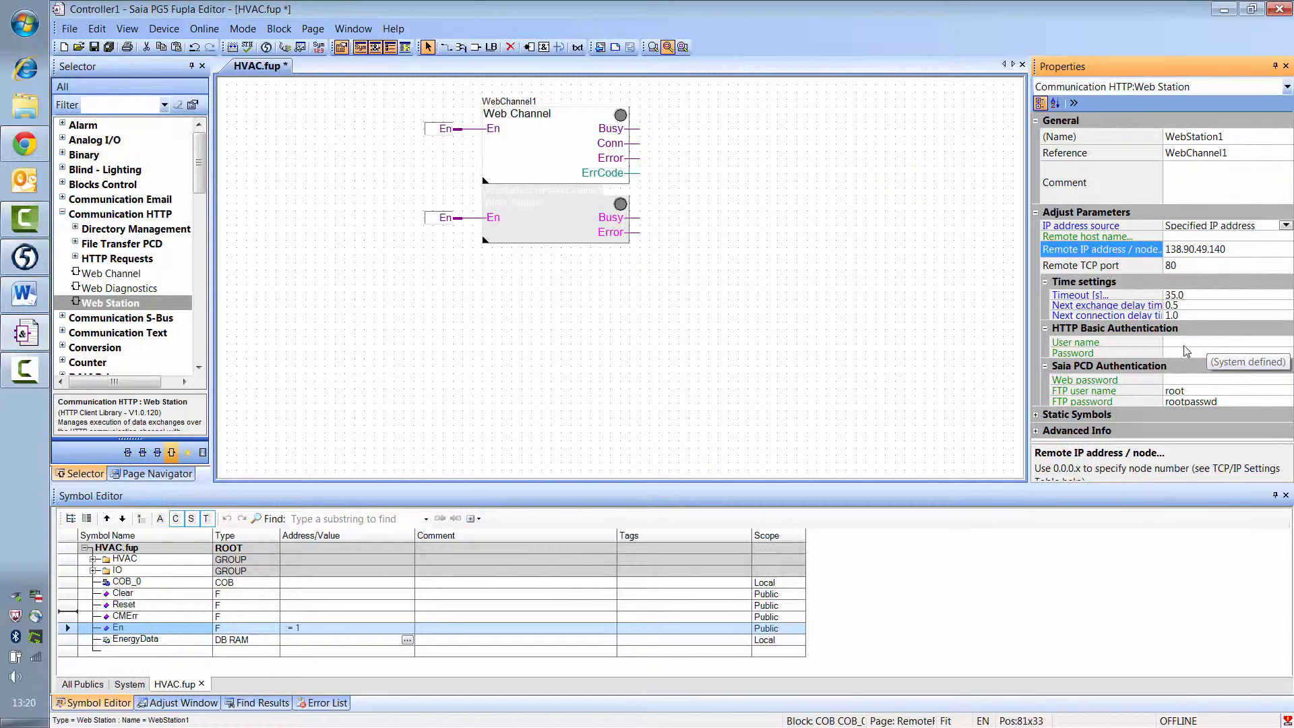
mouse_move(1189, 354)
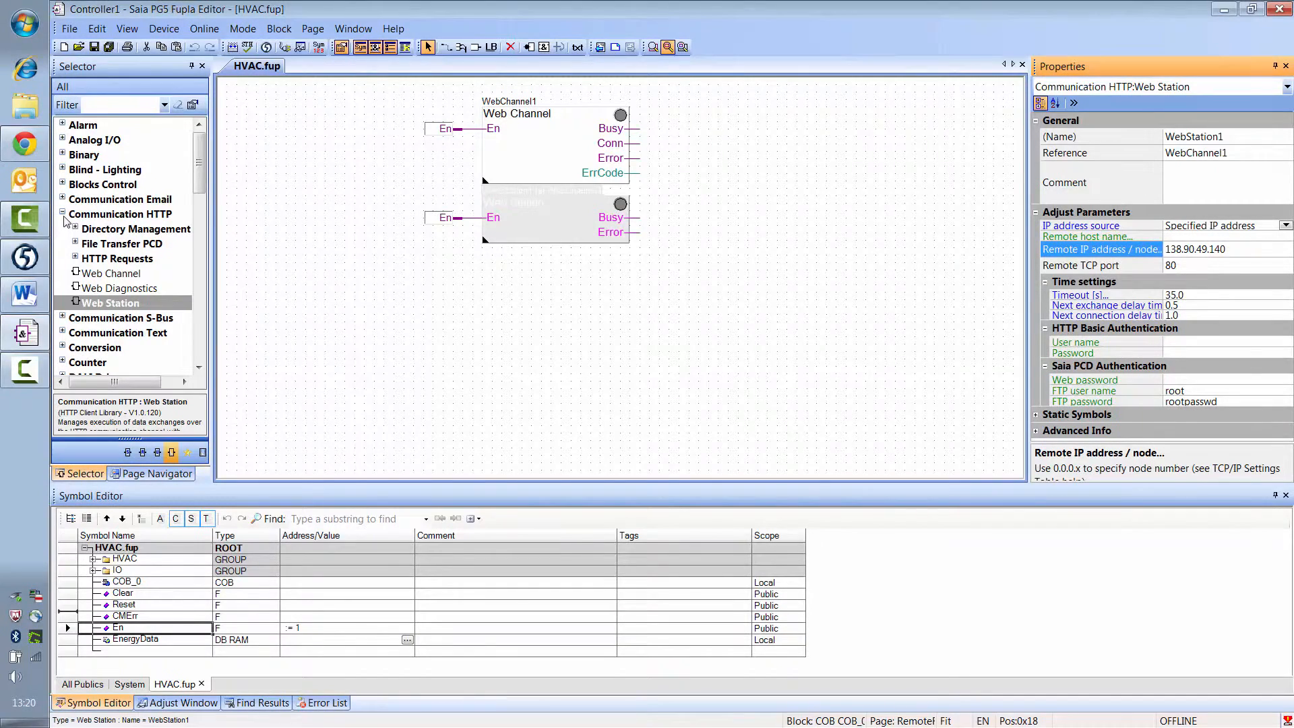
Step: Collapse Communication HTTP and browse the Selector down to the S-Monitoring group
click(124, 214)
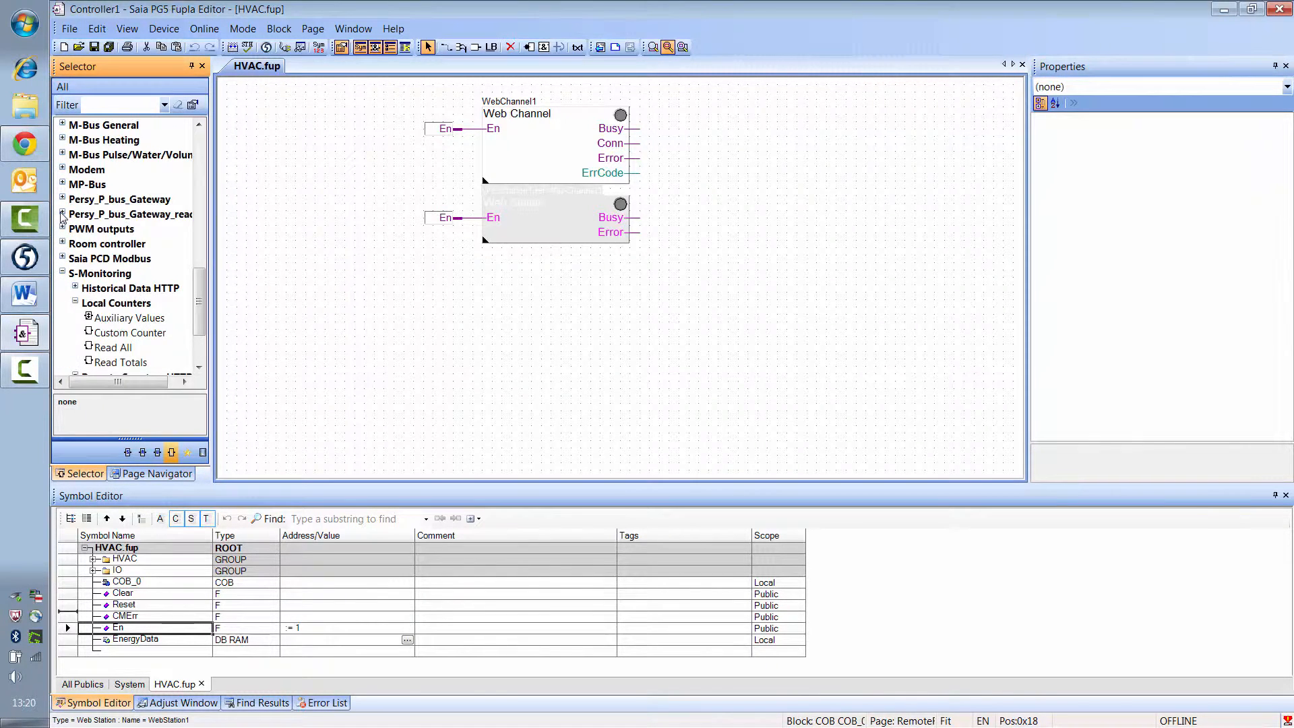
scroll(down, 3)
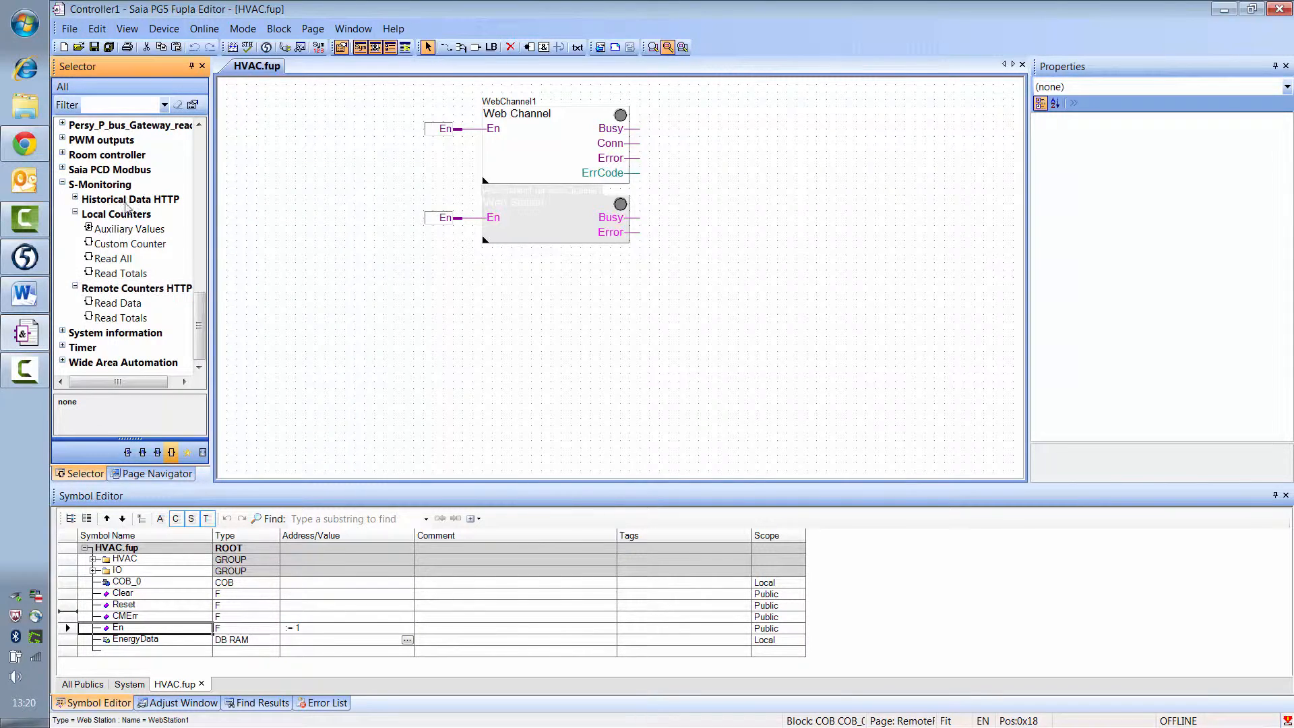
mouse_move(143, 268)
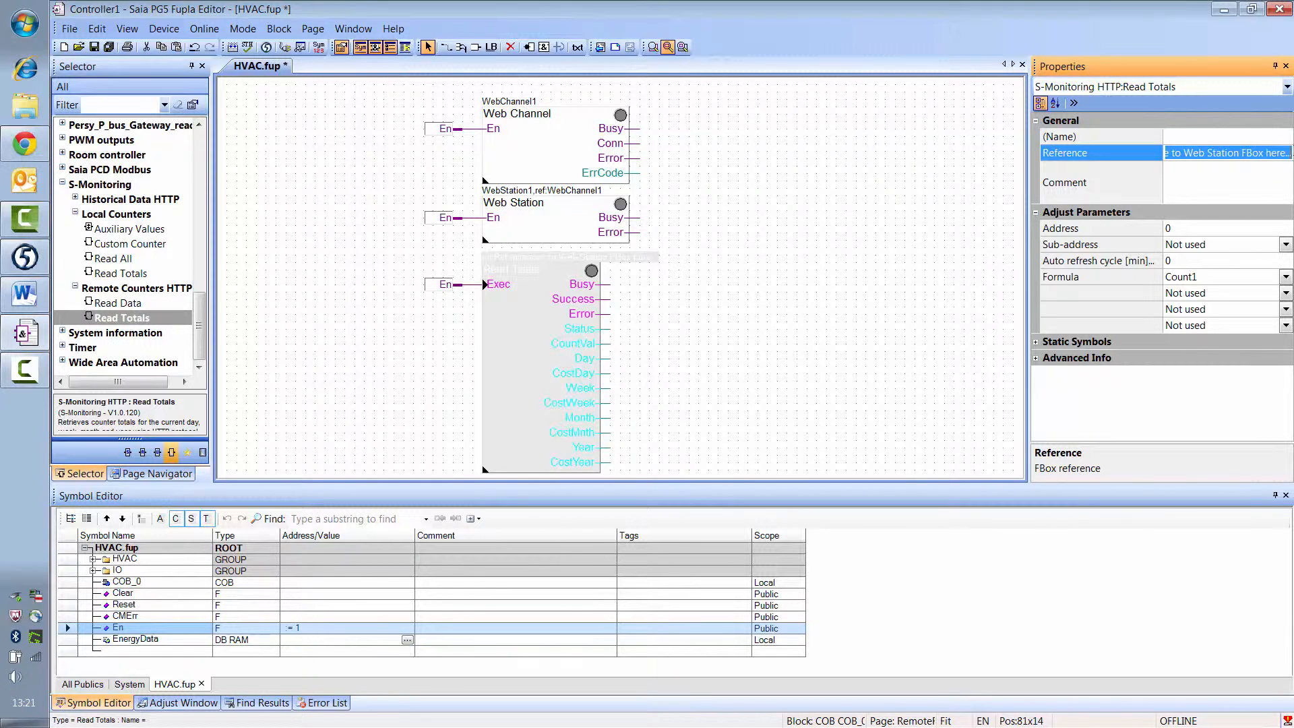
Step: Set the Read Totals reference to WebStation1 and enter 1 as its address
text(WebStation1)
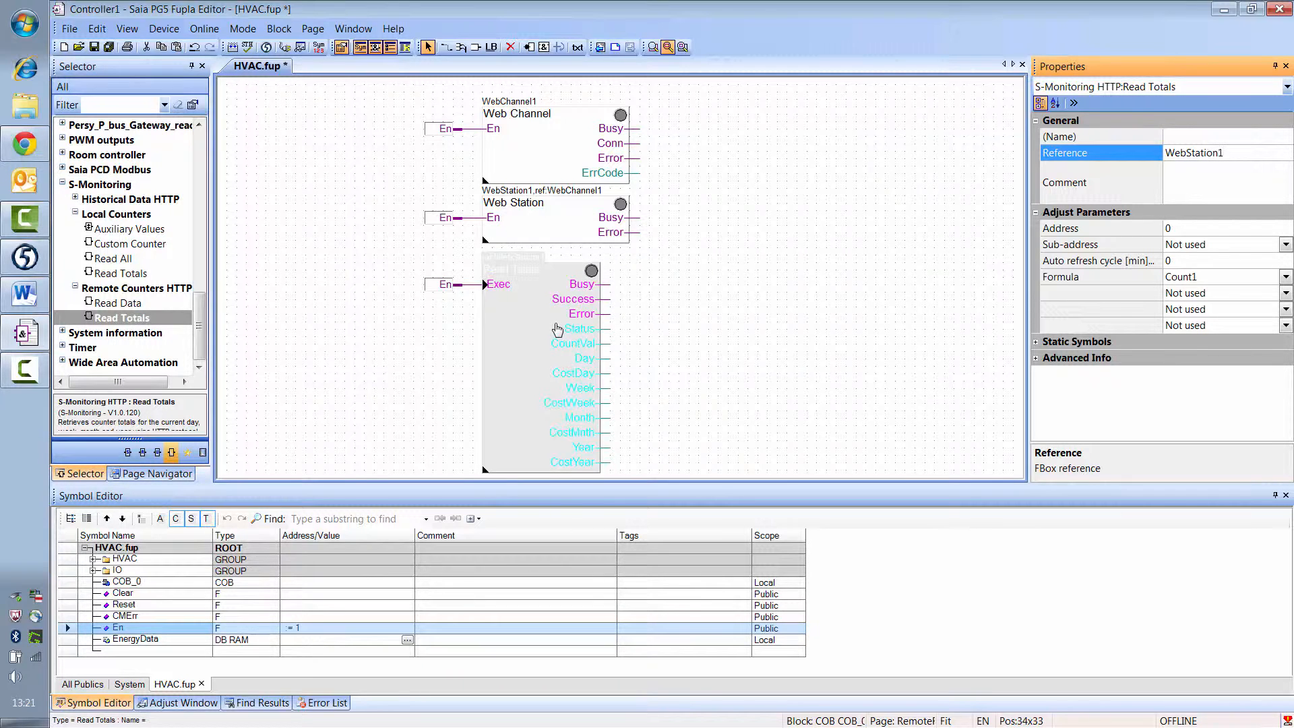
click(1222, 228)
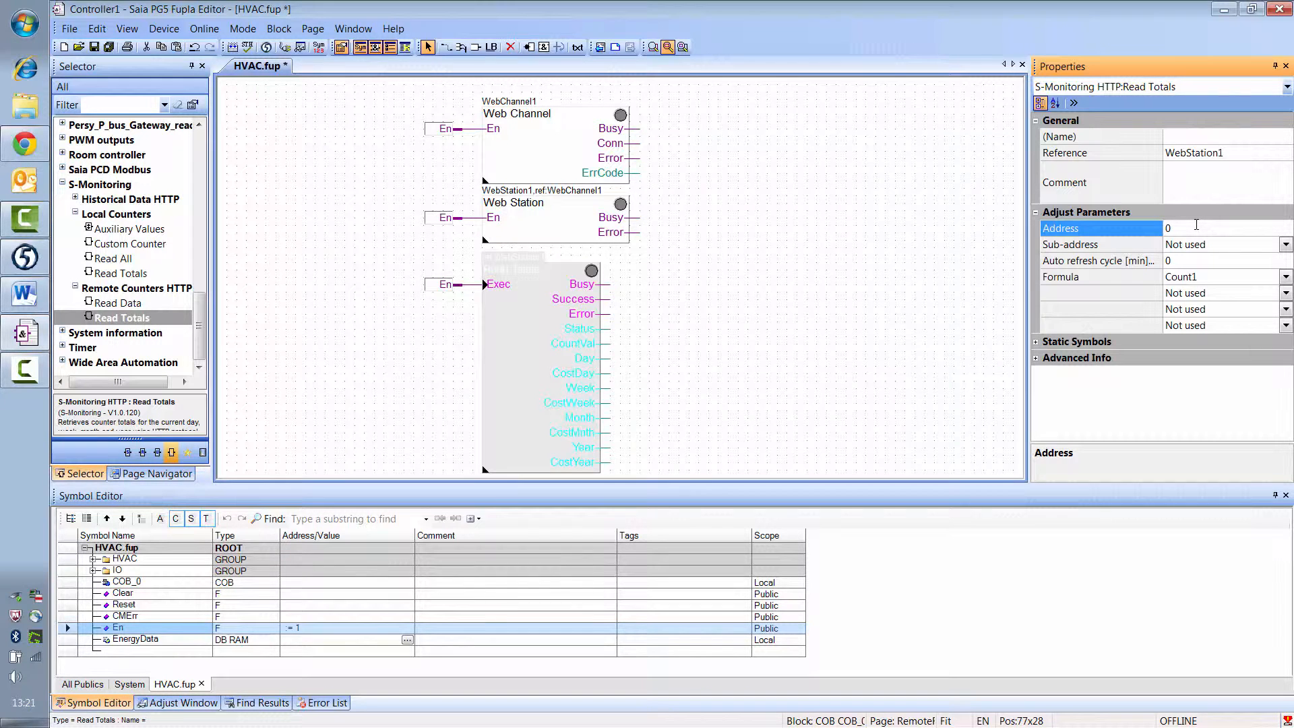
text(1)
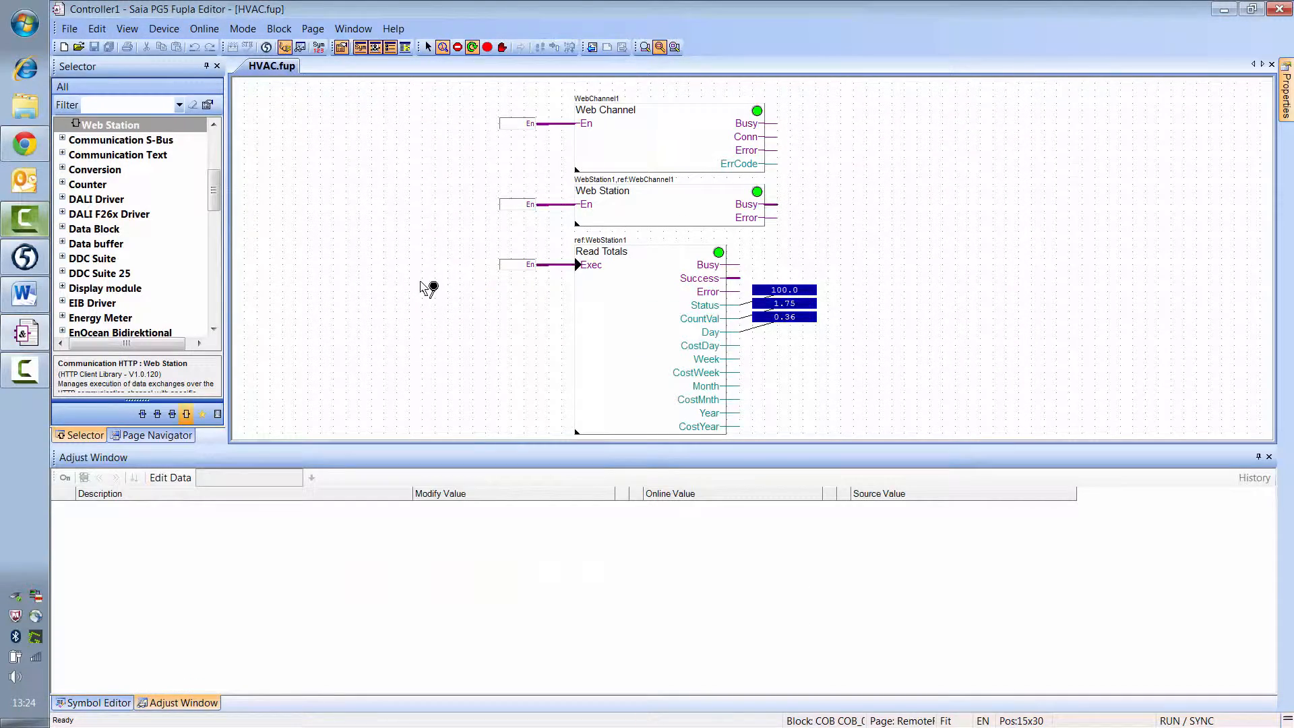
Step: Select the Web Station FBox to list its live online parameters (138.90.49.140, port 80)
click(631, 205)
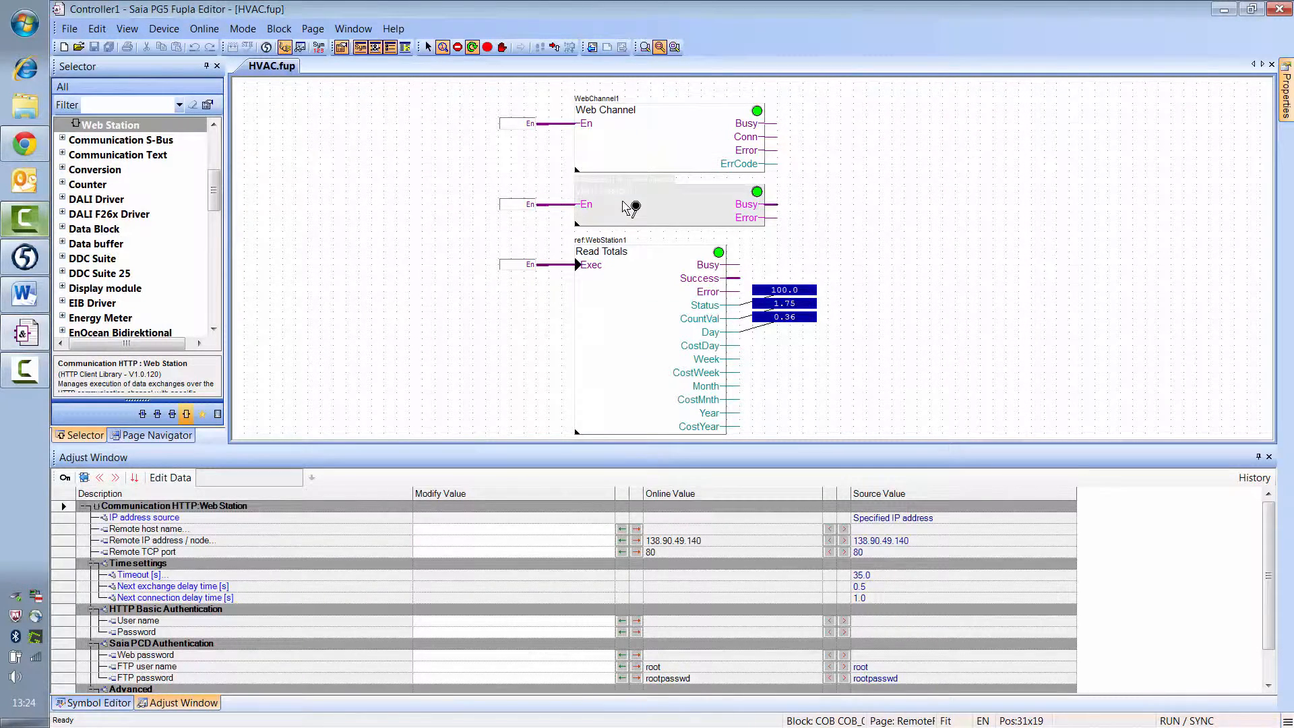